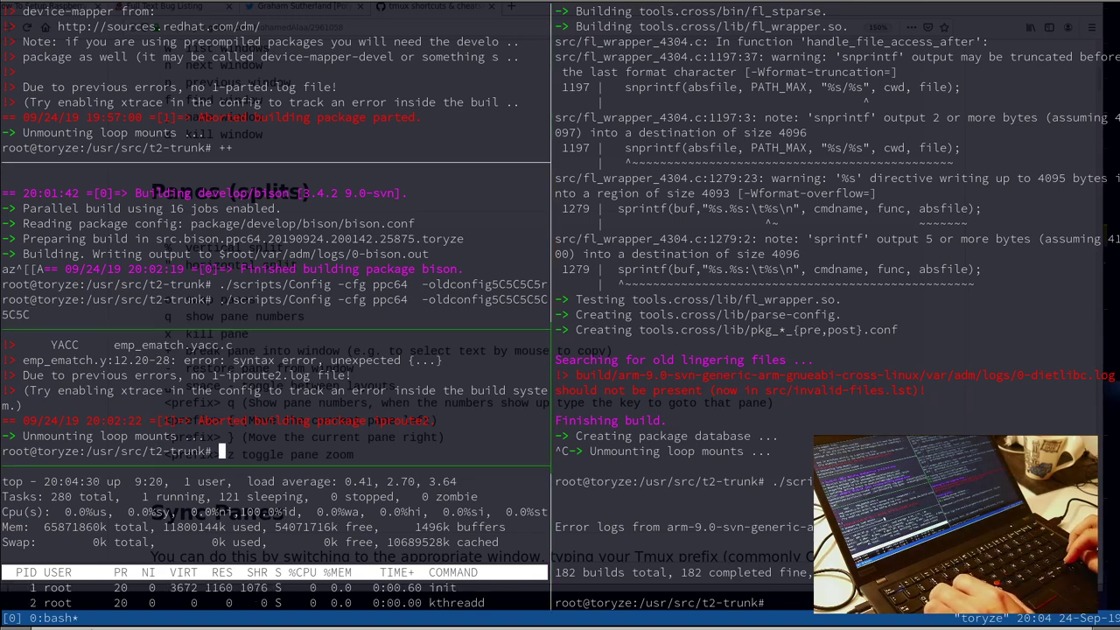
Step: Recall the sparc64 Build-Target command and append the -job 0 option
key("ctrl+r")
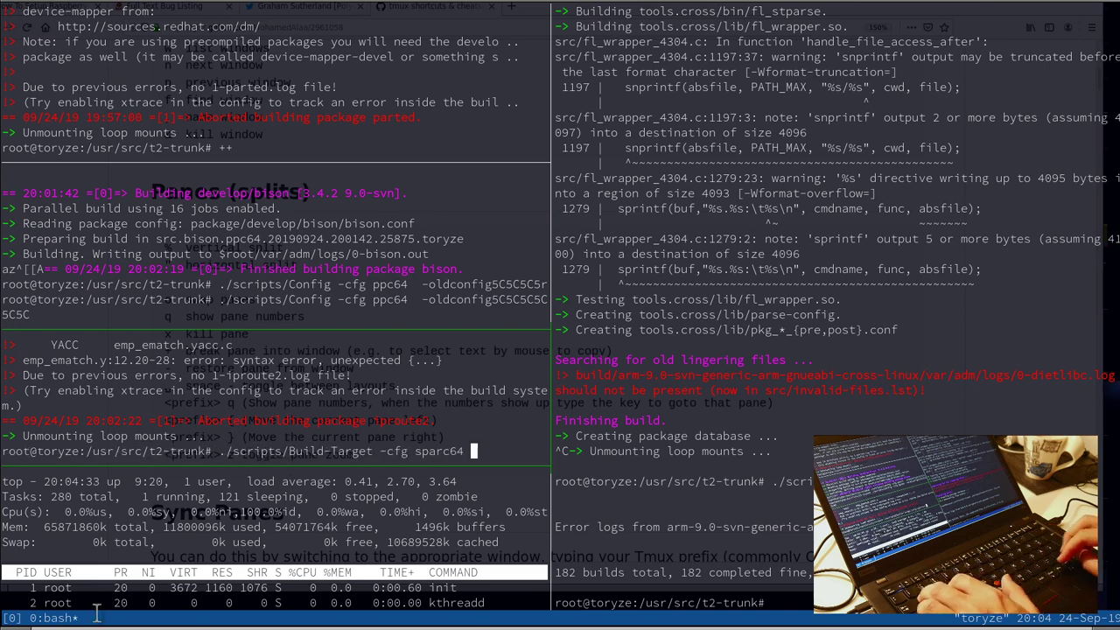
type("-job 0")
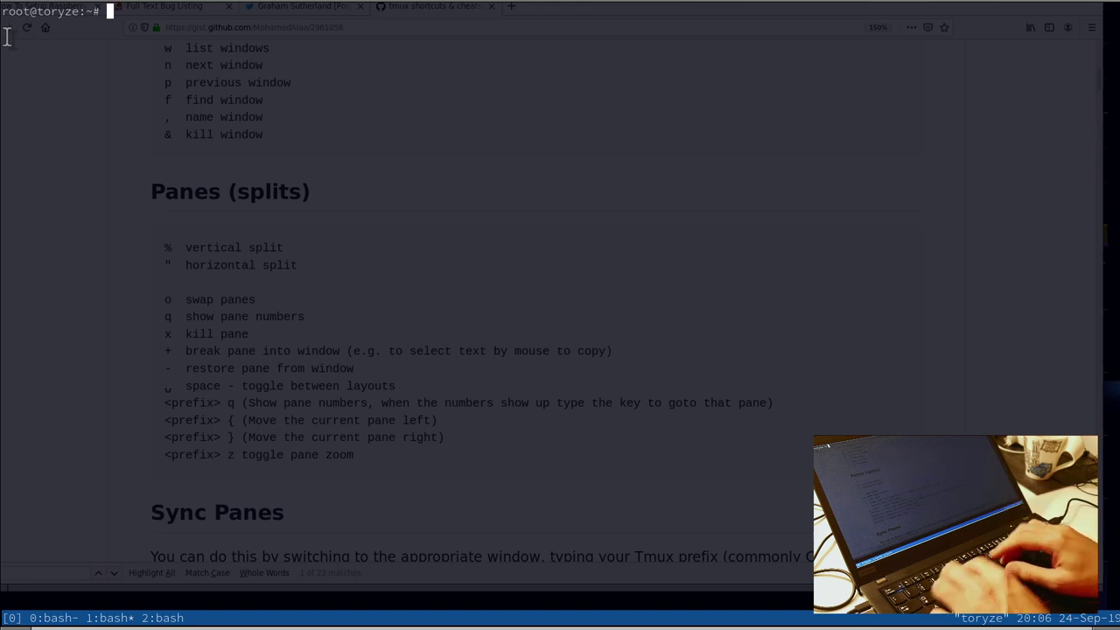
type("cd /usr/")
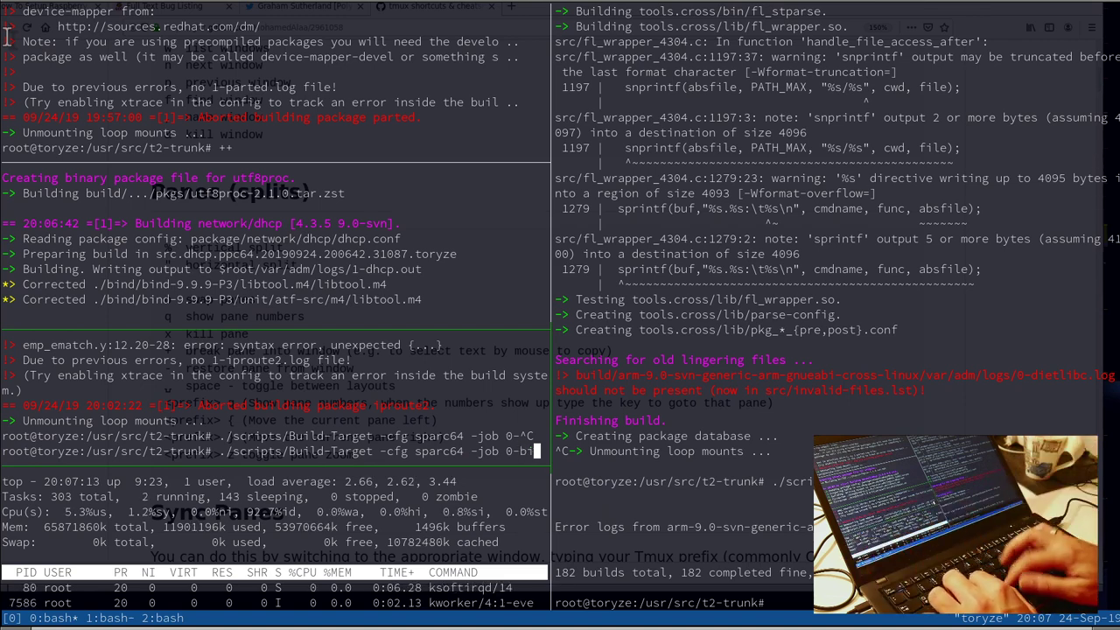
Step: Run the sparc64 build, then rerun ./scripts/Config -cfg sparc64 oldconfig to write config/sparc64
key("Return")
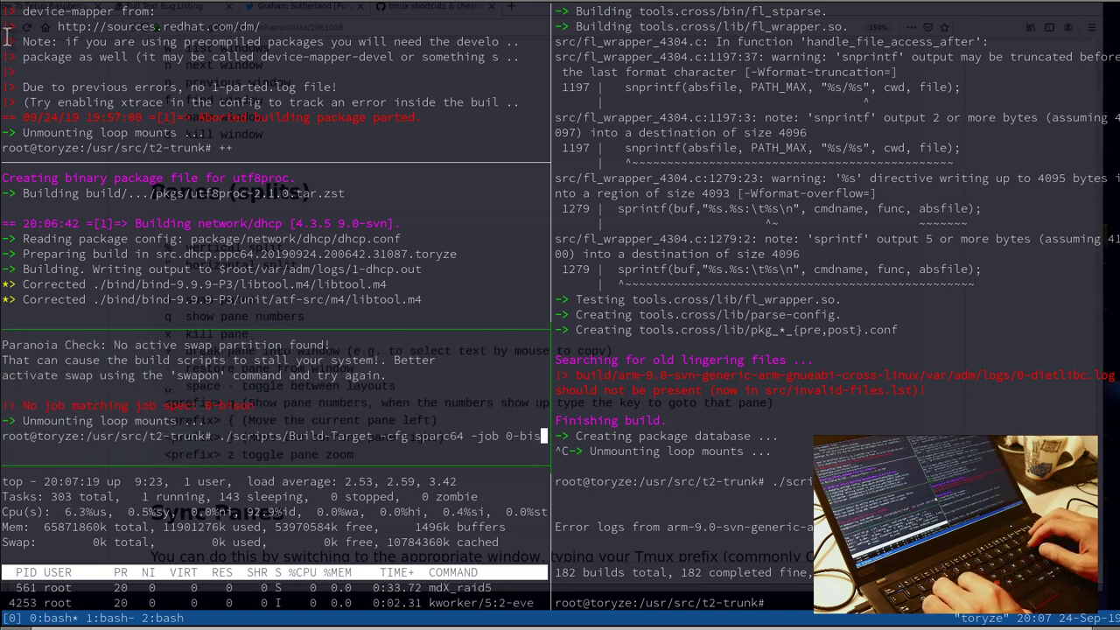
key("ctrl+r")
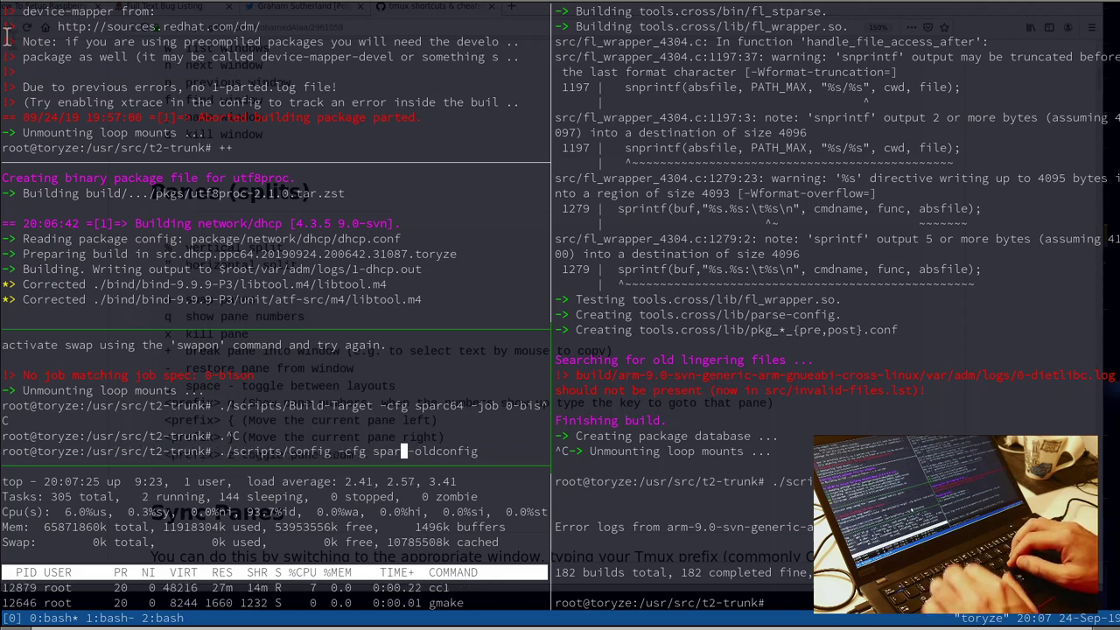
key("Return")
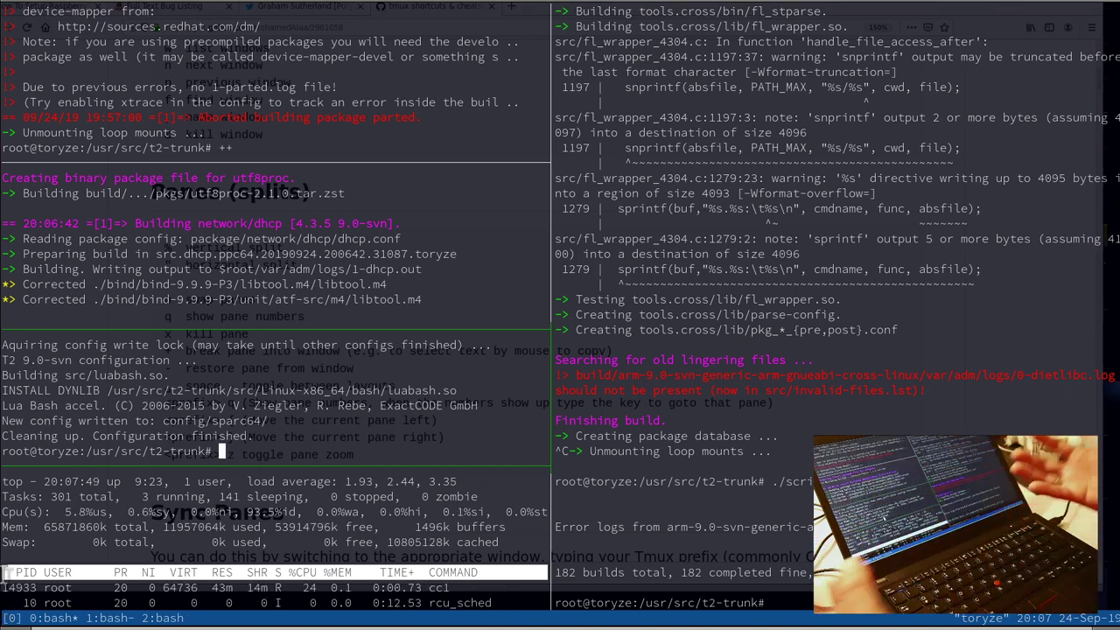
Step: Rerun ./scripts/Build-Target -cfg sparc64 to start the target build
key("ctrl+r")
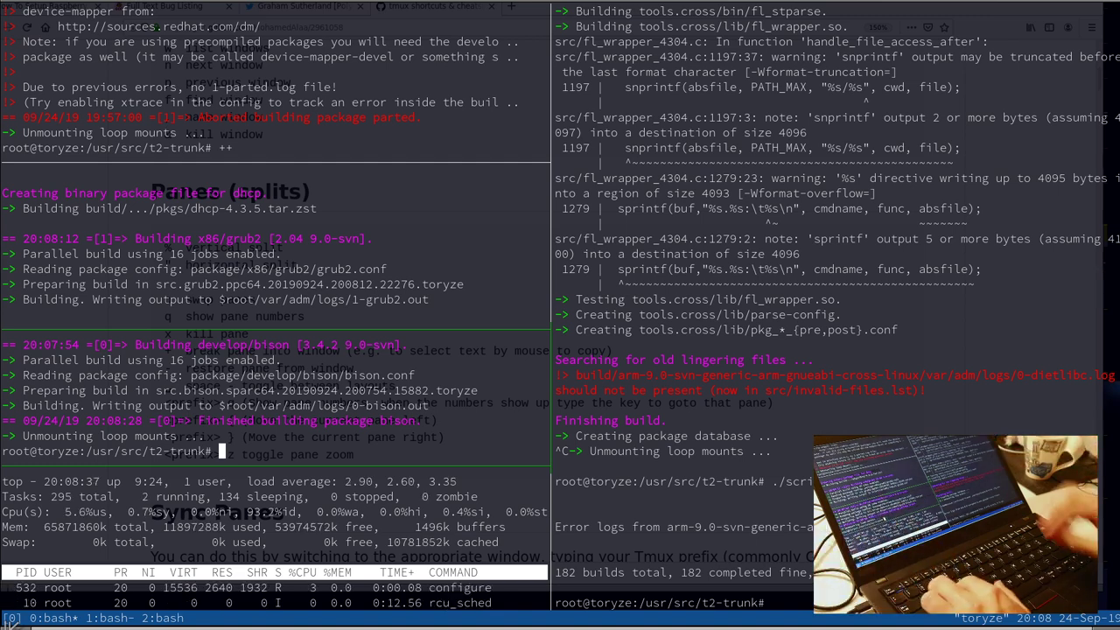
type("./scripts/Build-Target -cfg sparc64 -jo")
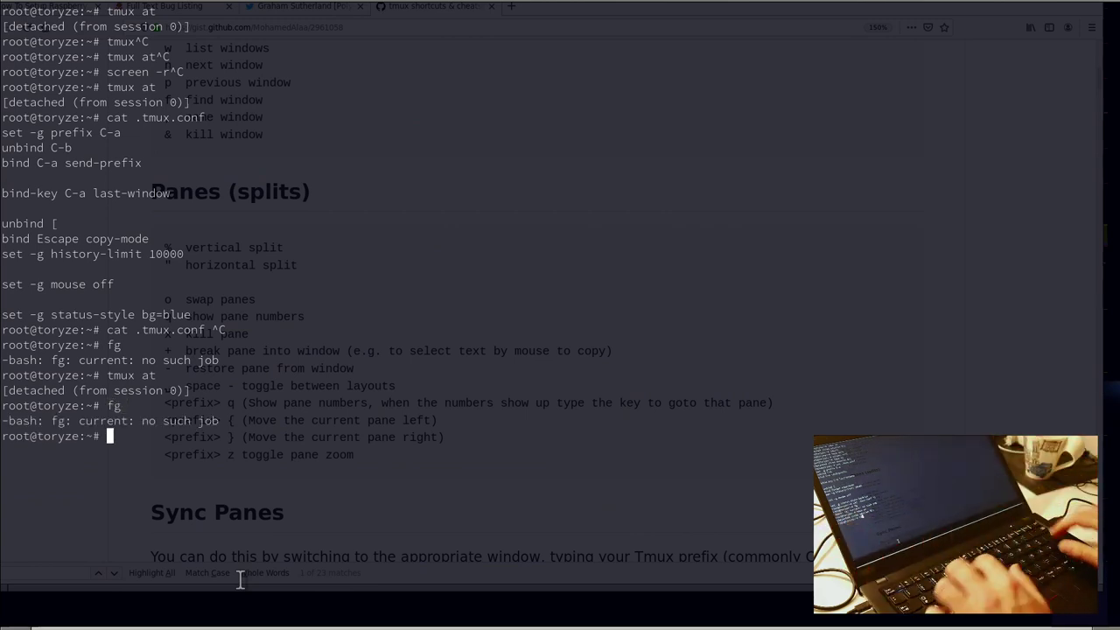
Step: Print .tmux.conf with cat, then start a second cat .tmux.conf and cancel it
key("ctrl+r")
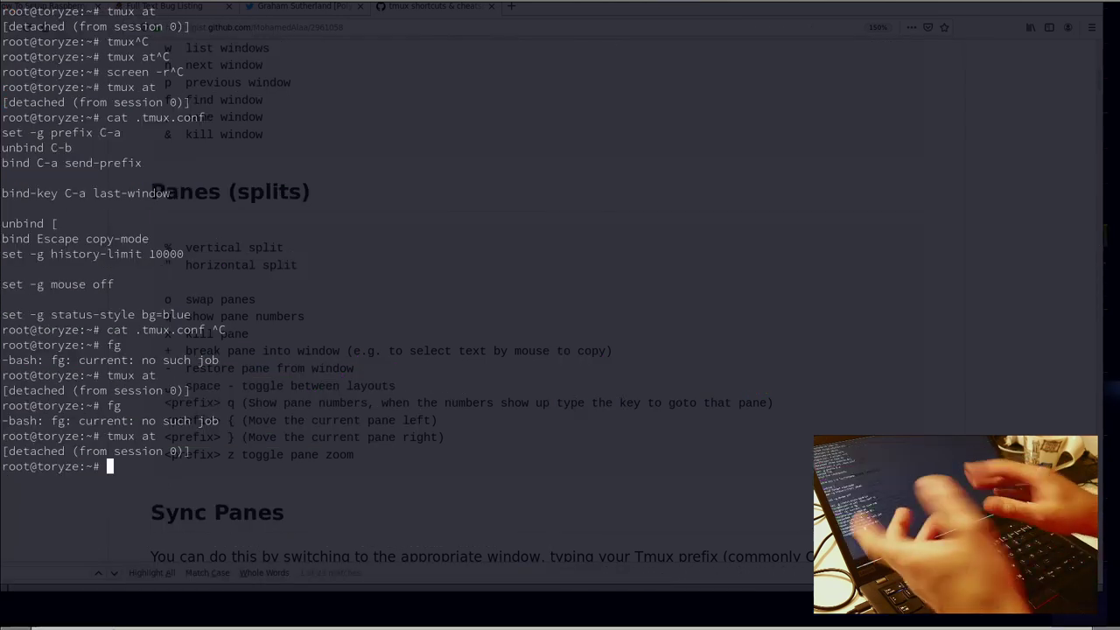
type("cat .tmux.conf")
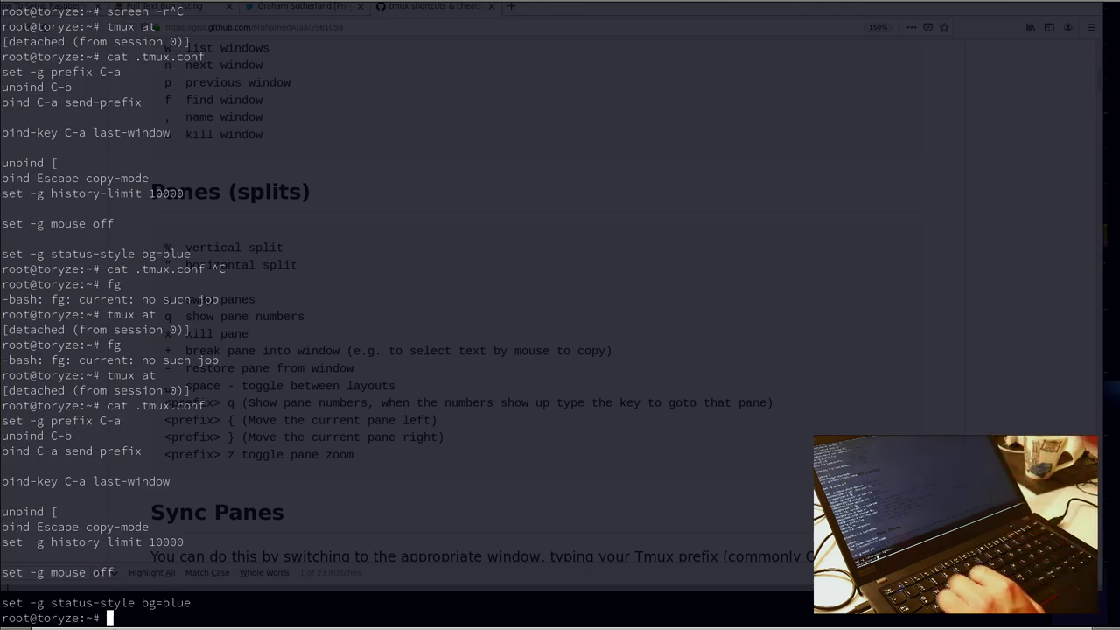
type("cat .tmux.conf")
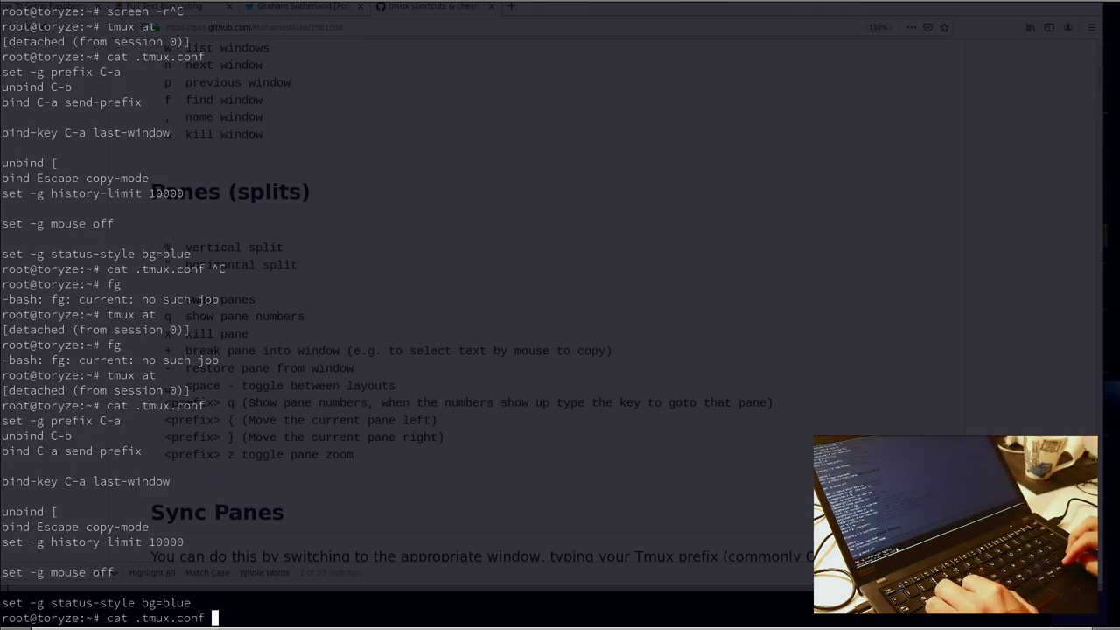
key("Enter")
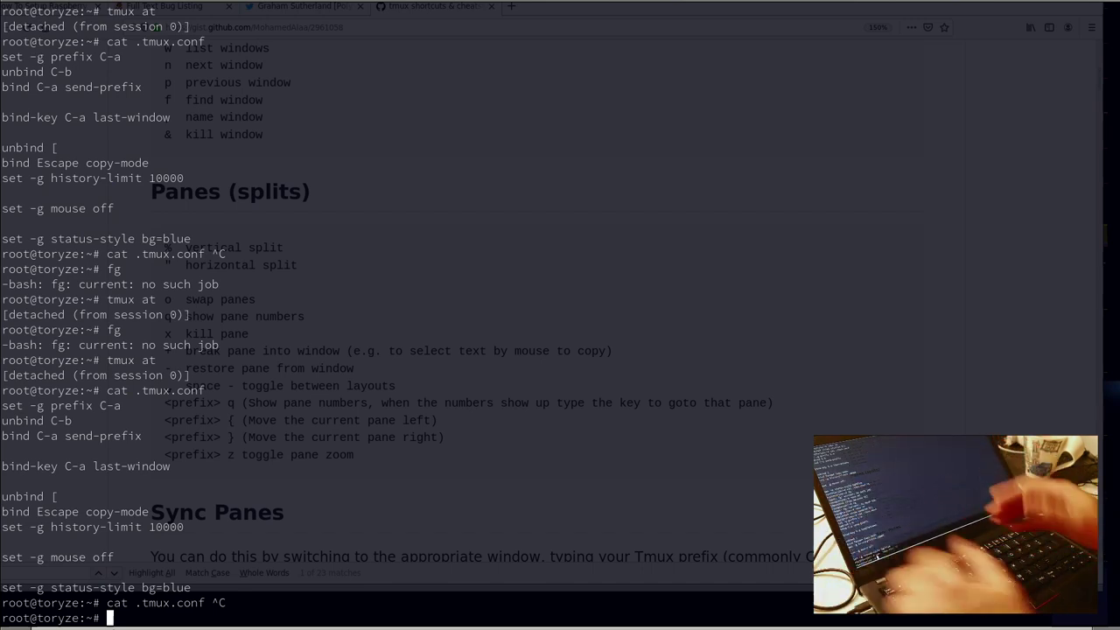
type("cat .tmux.conf ^C")
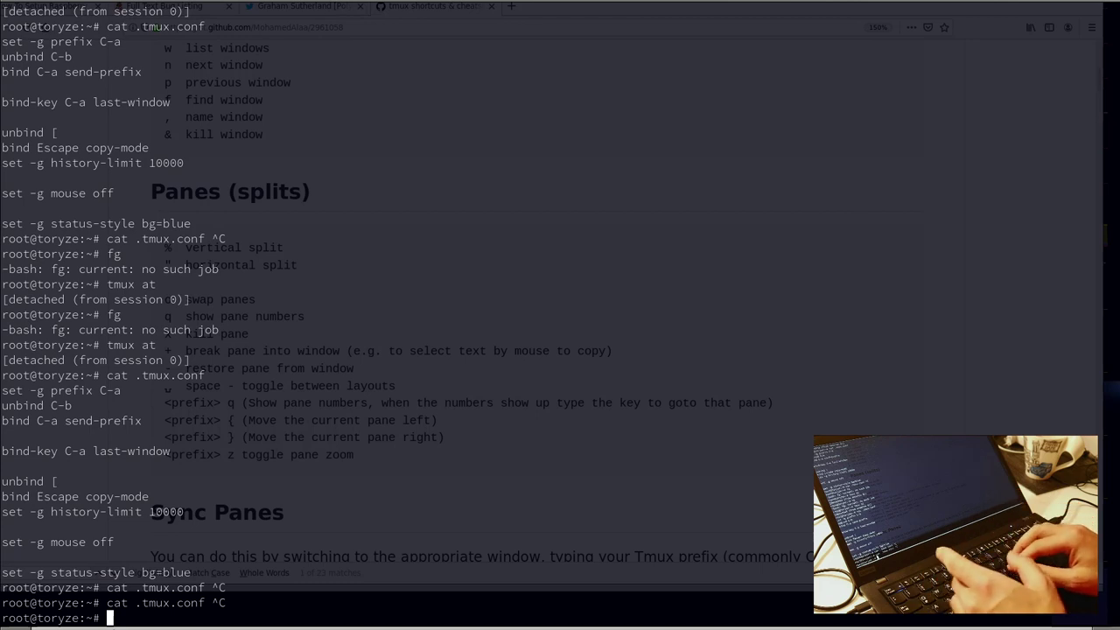
scroll("down", 3)
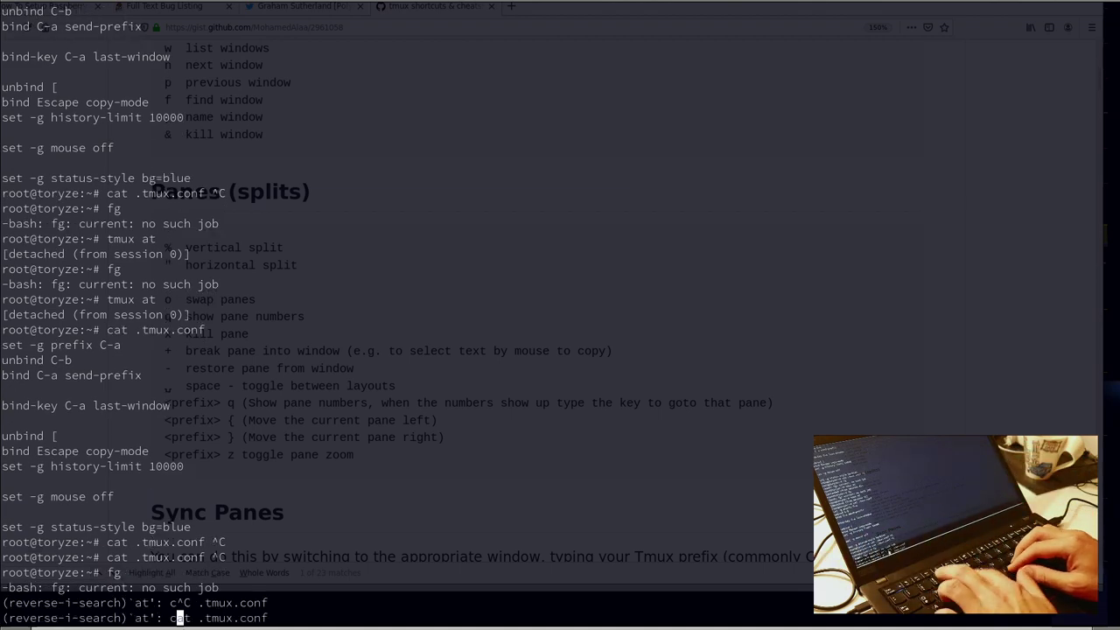
Step: Reattach tmux session 0 with tmux at, detach, and begin another attach
type("tmux at")
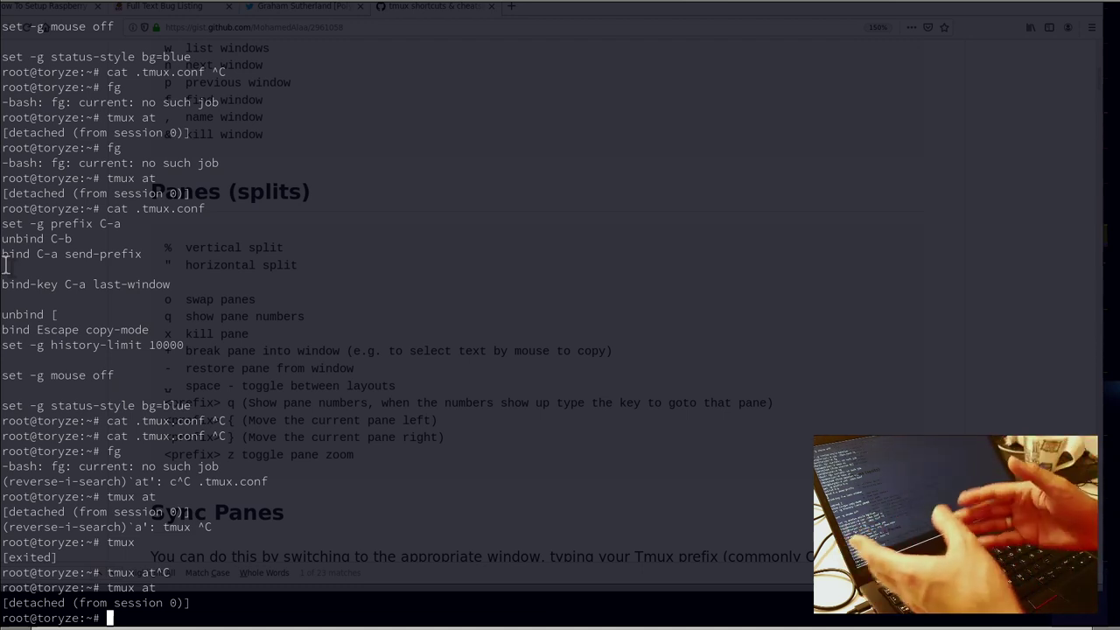
type("tmux at")
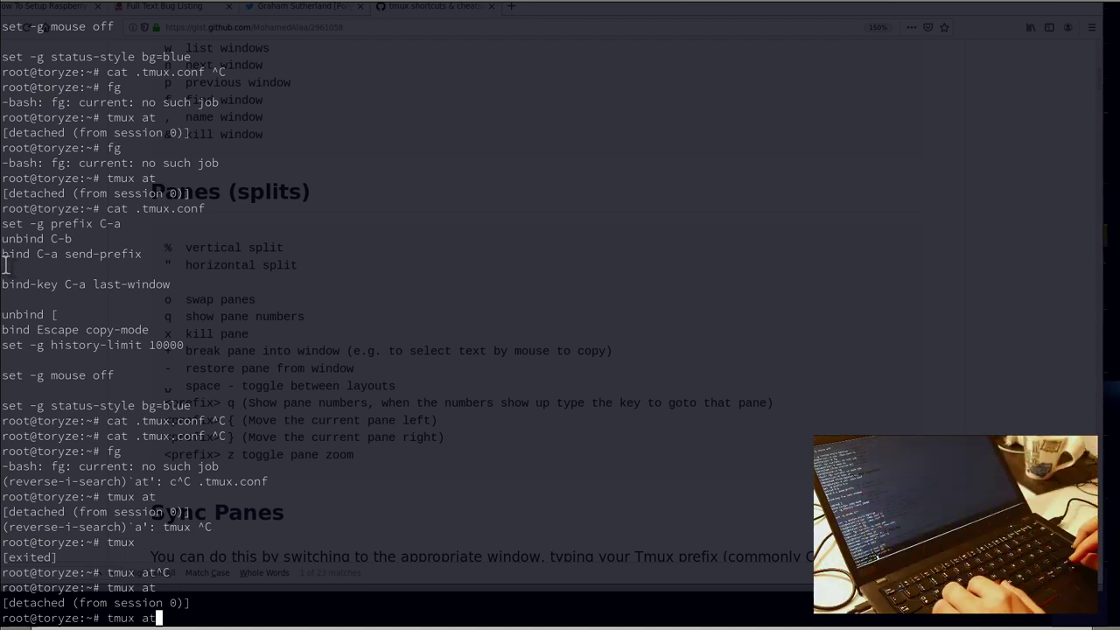